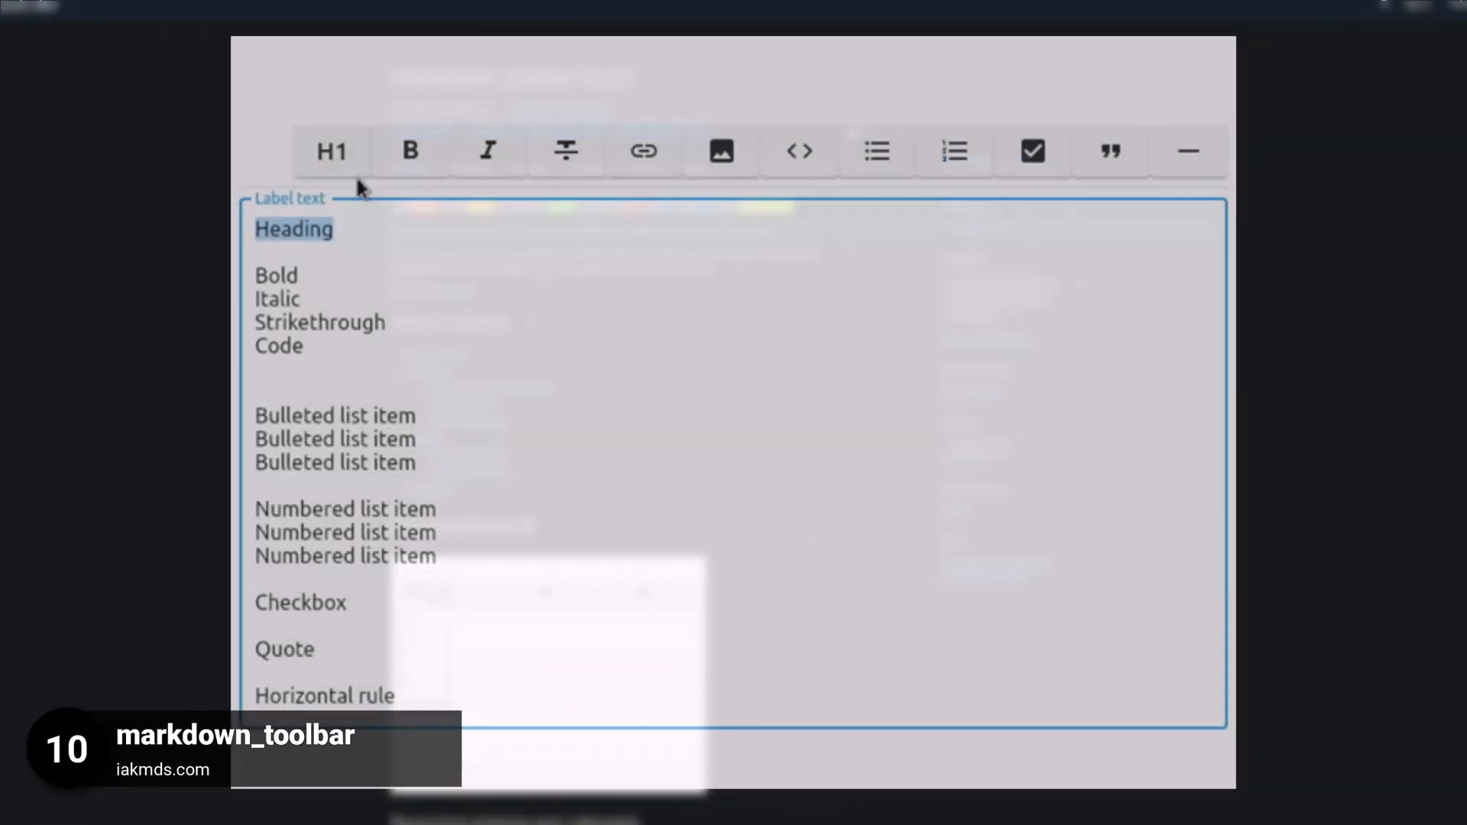
Step: Bring up the markdown_toolbar package page with its toolbar formatting demo
click(409, 151)
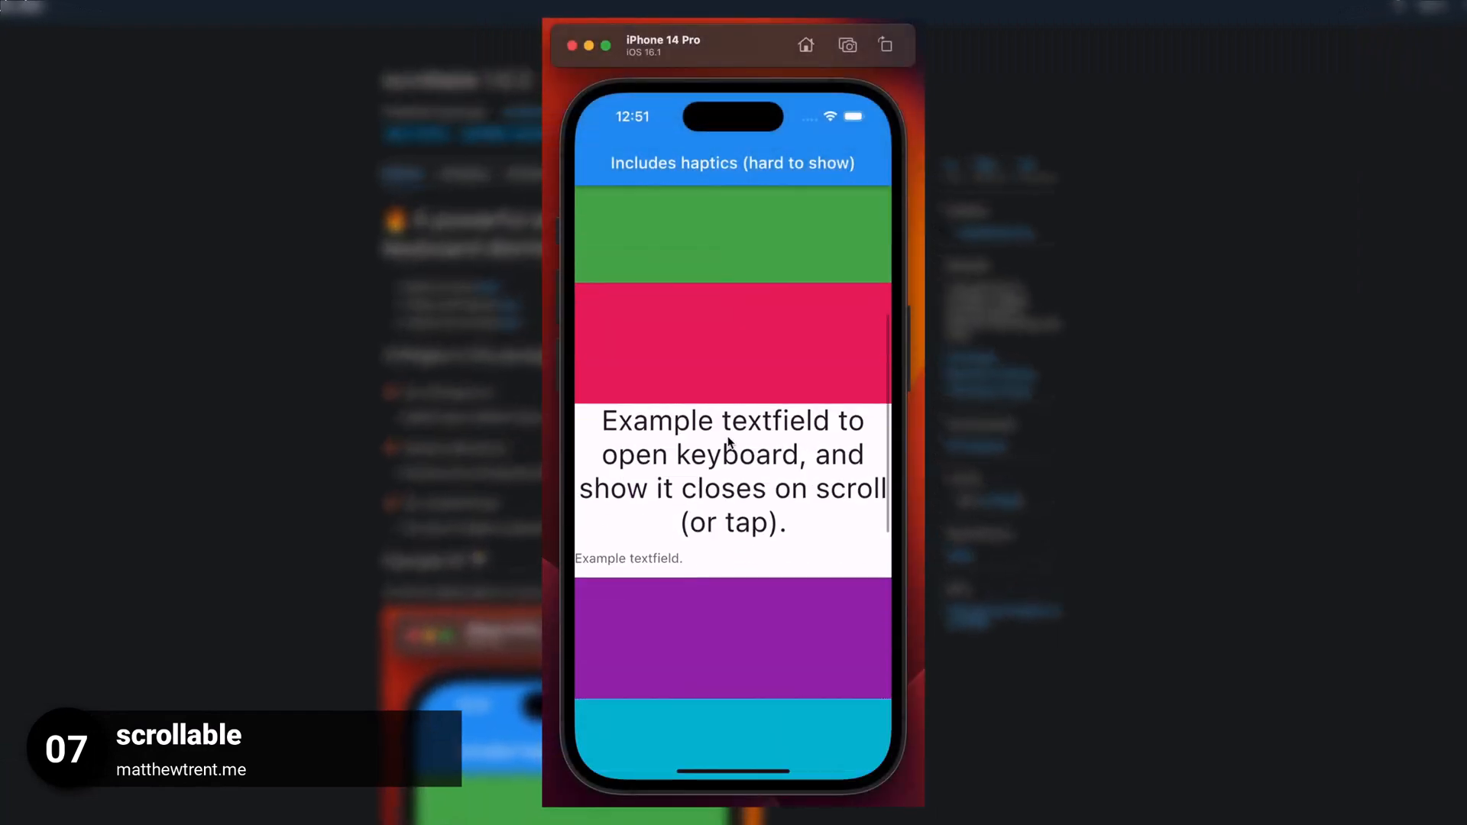
Step: Bring up the scrollable package page with its iPhone scrolling-list demo
click(628, 558)
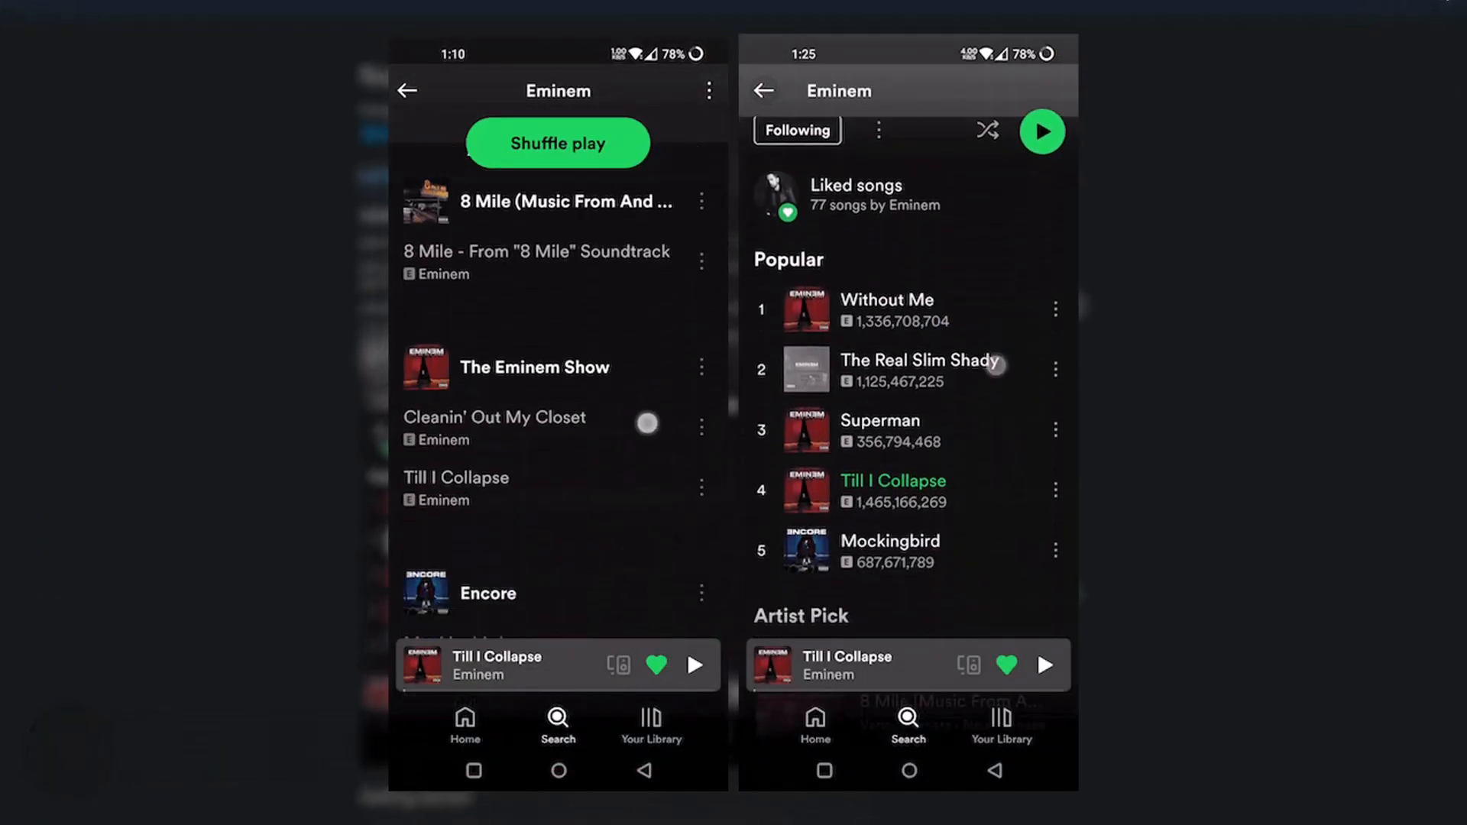
Step: Scroll the package page alongside the music-app artist page demo
scroll(down, 3)
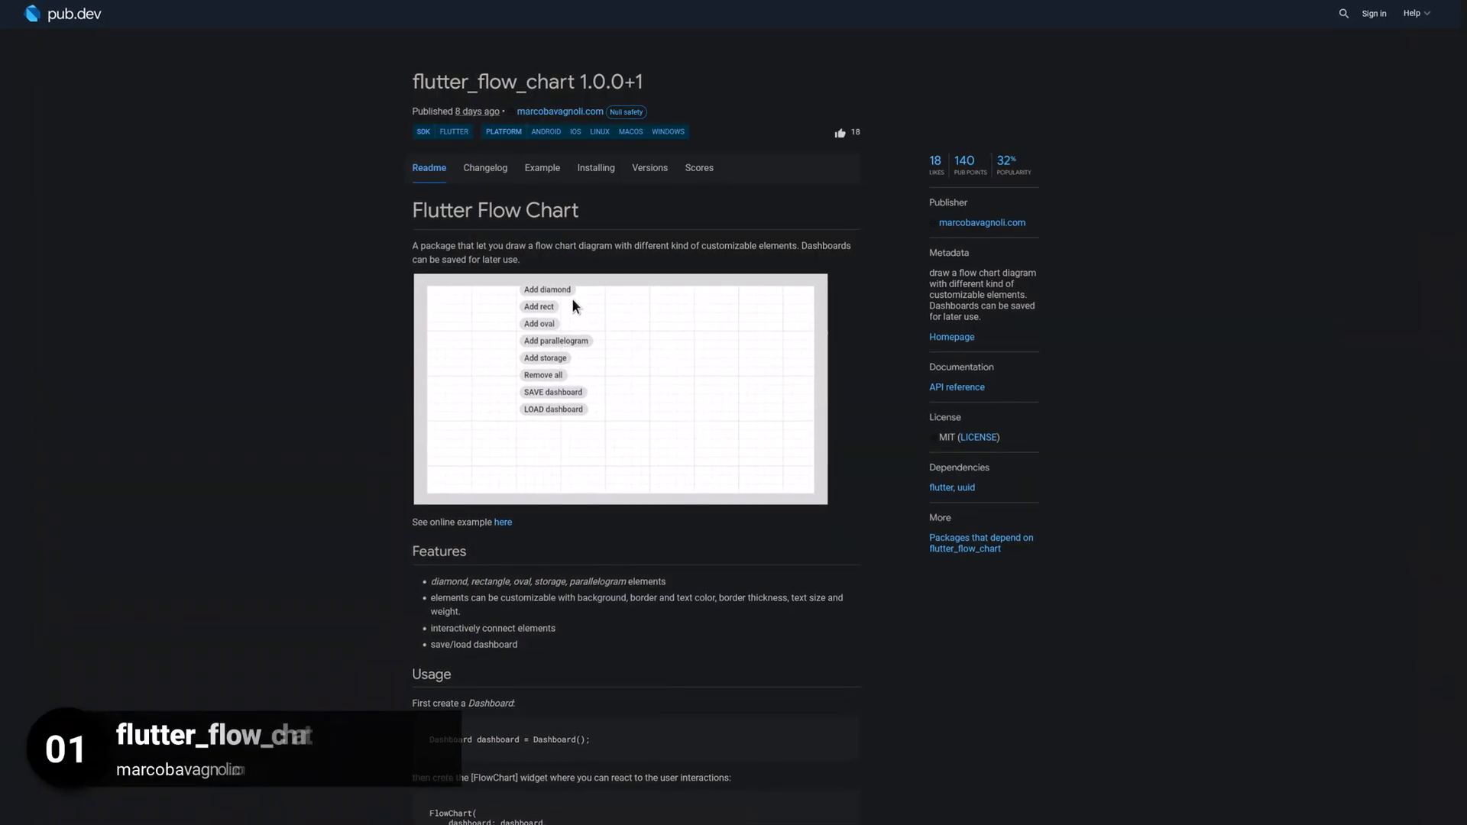
Step: Scroll the flutter_flow_chart readme down to its Usage section
scroll(down, 3)
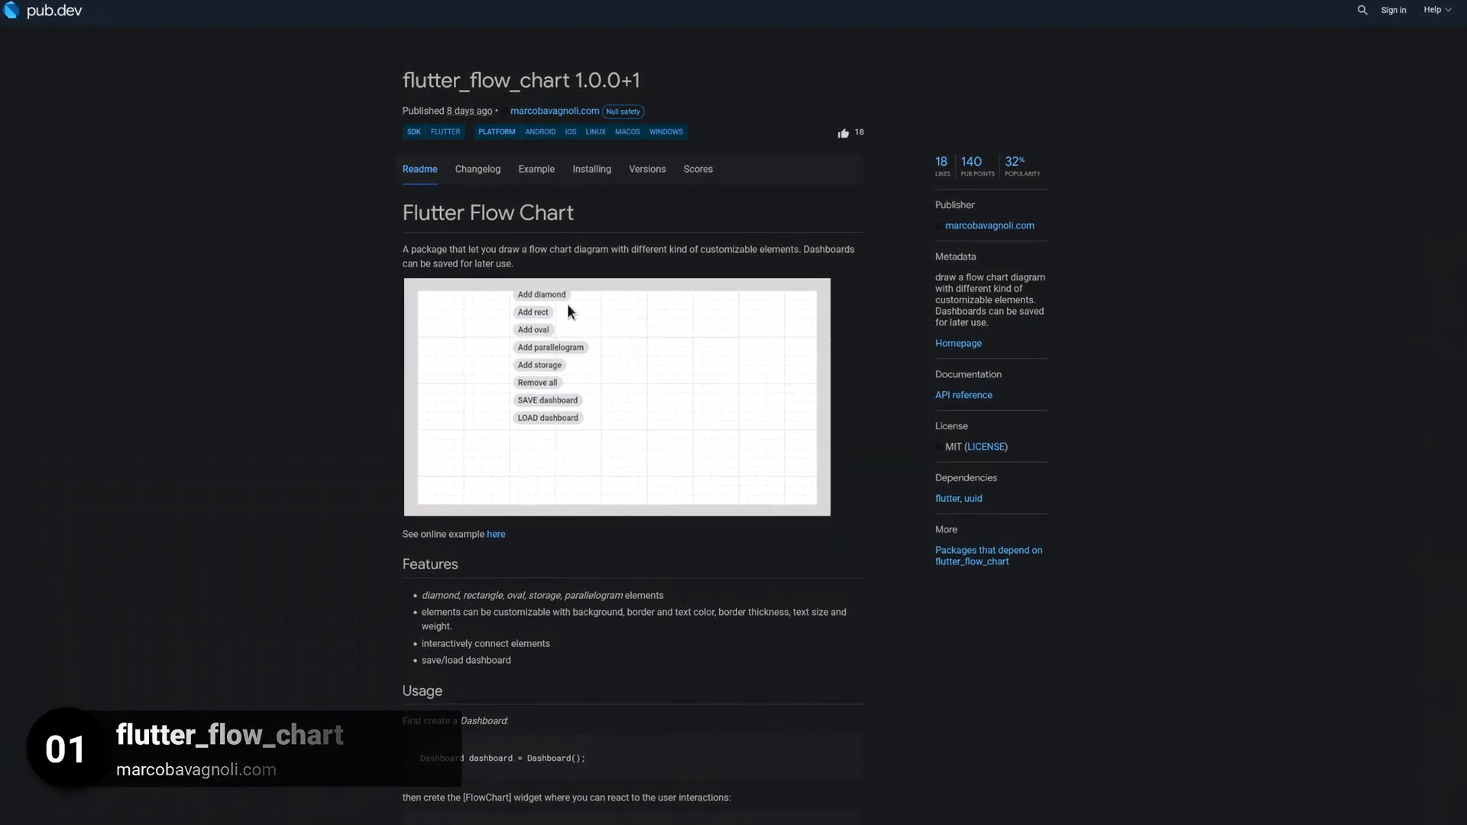